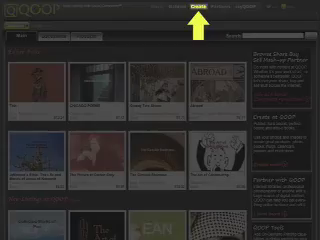
Go to the Create area from the QOOP home page's top navigation.
left_click(146, 11)
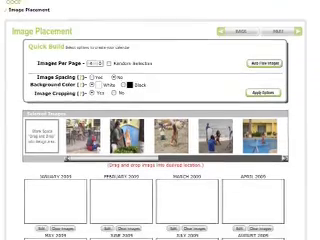
Scroll through Quick Build while filling the 2009 calendar months with random photos.
scroll("down", 3)
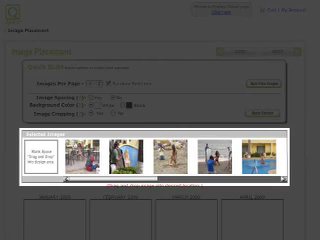
scroll("down", 3)
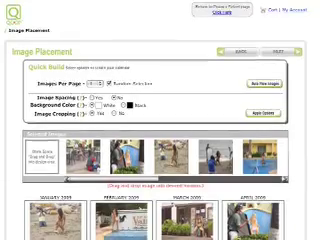
scroll("down", 3)
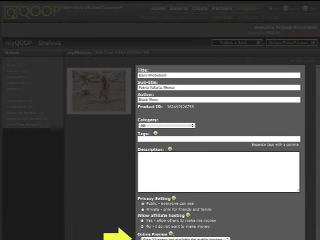
Scroll the shelf listing form down to the Royalties and Pricing section.
scroll("down", 3)
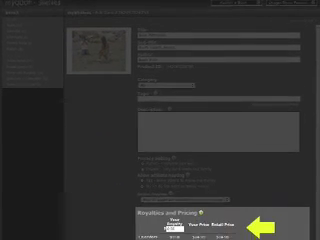